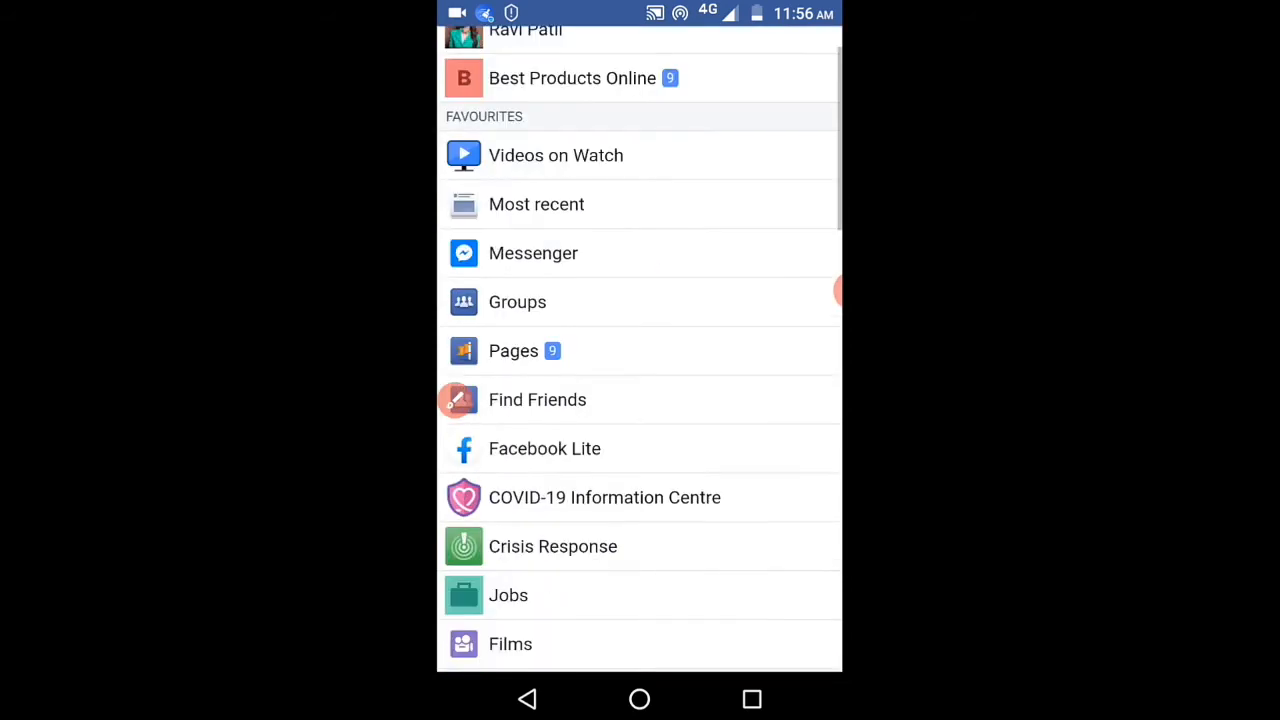
Scroll the Facebook menu down to Language, Help Centre, Settings and Privacy shortcuts
scroll("down", 3)
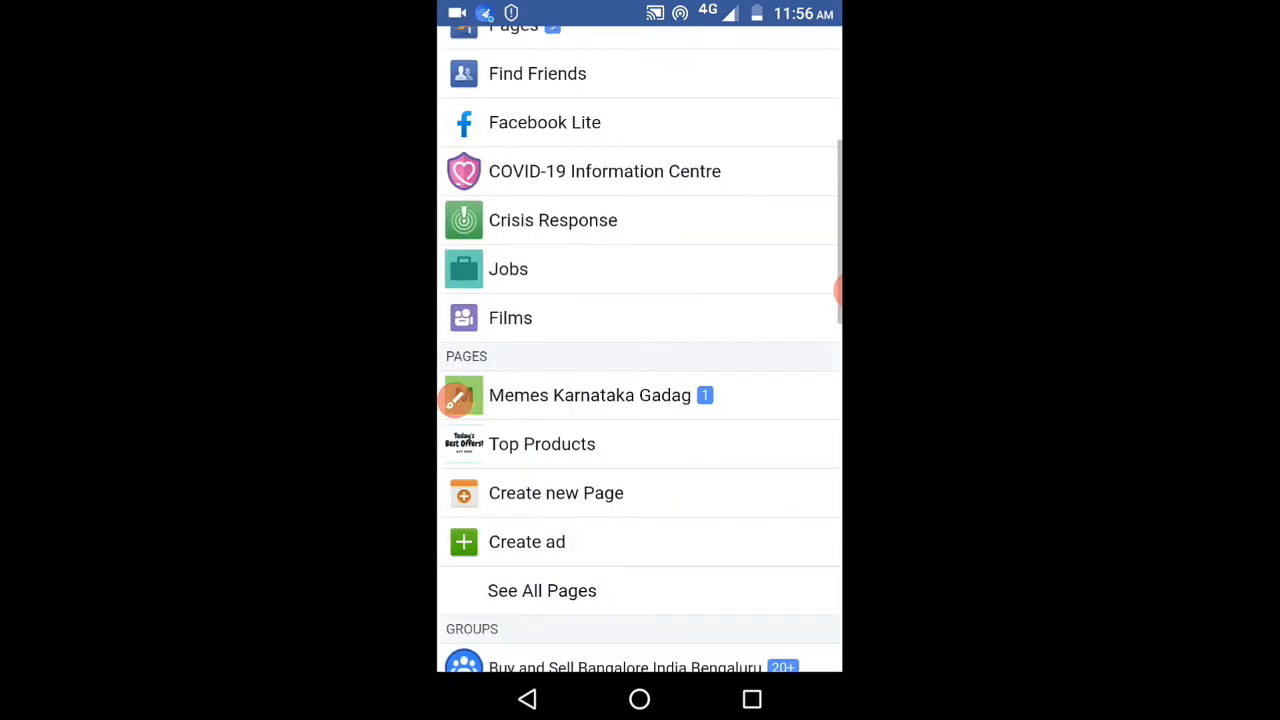
scroll("down", 3)
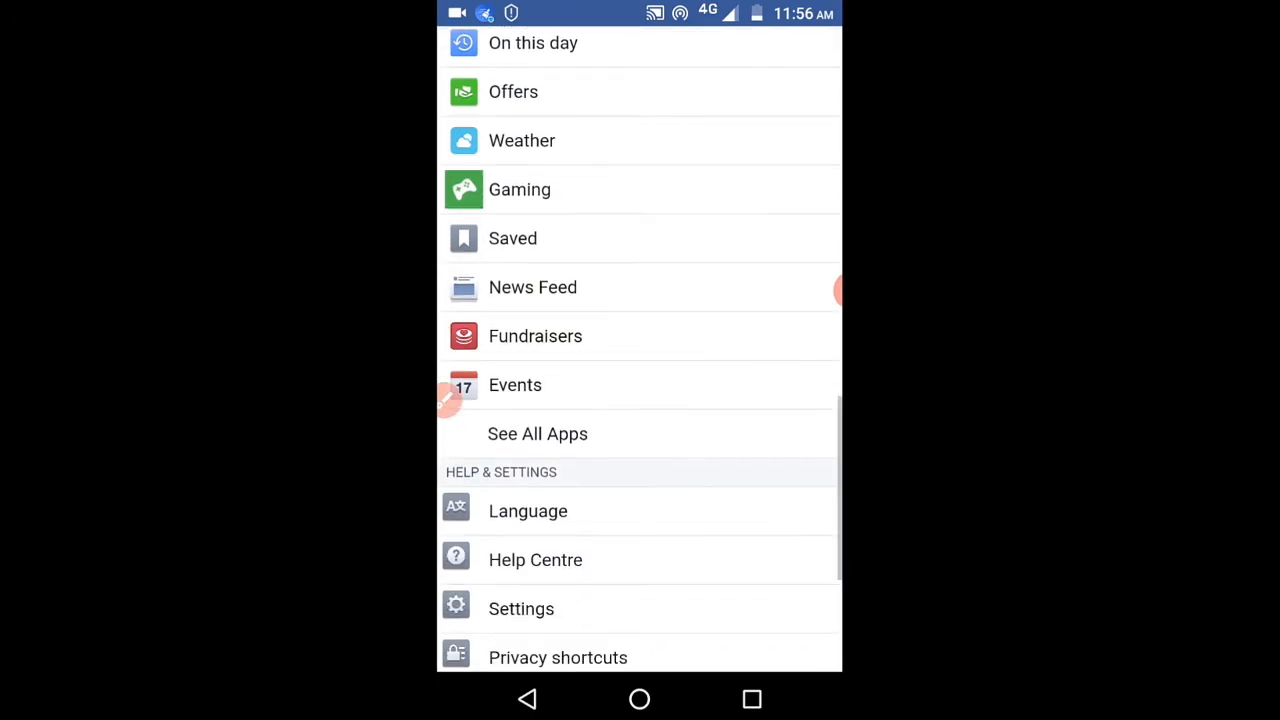
left_click_drag(530, 490, 555, 620)
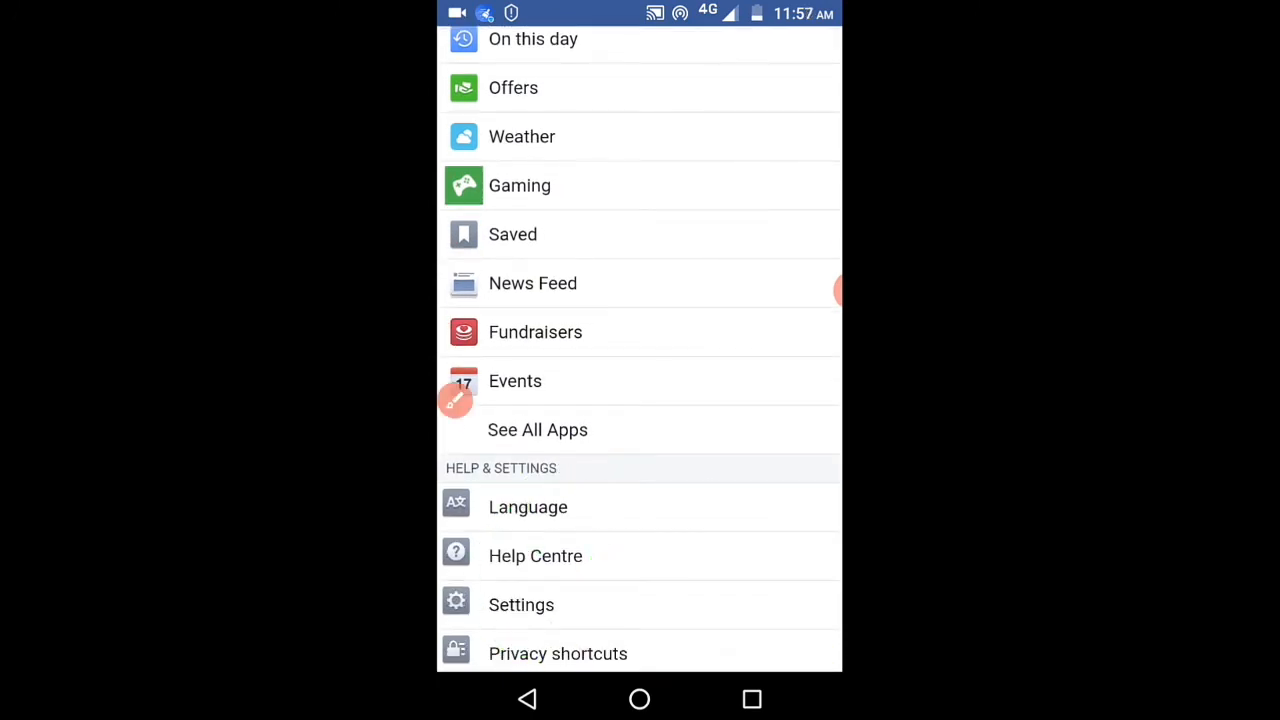
Open Settings and scroll to the Privacy section showing Public posts
left_click(521, 604)
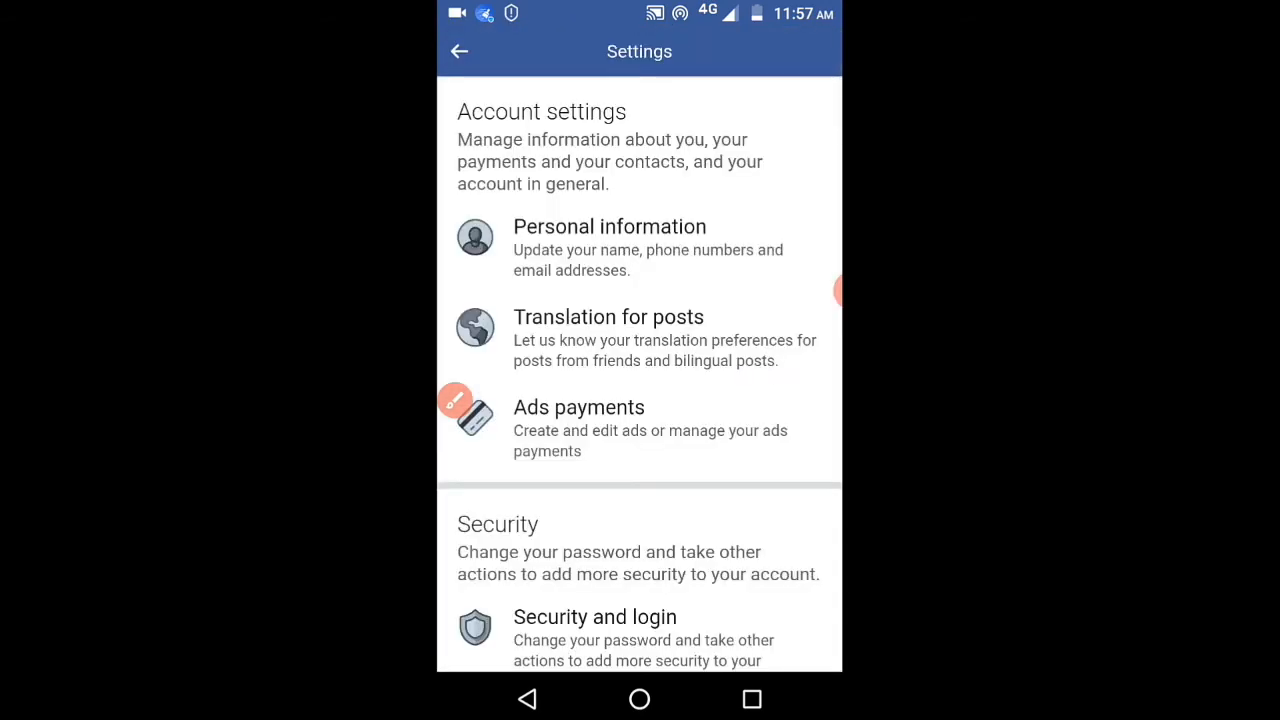
scroll("down", 3)
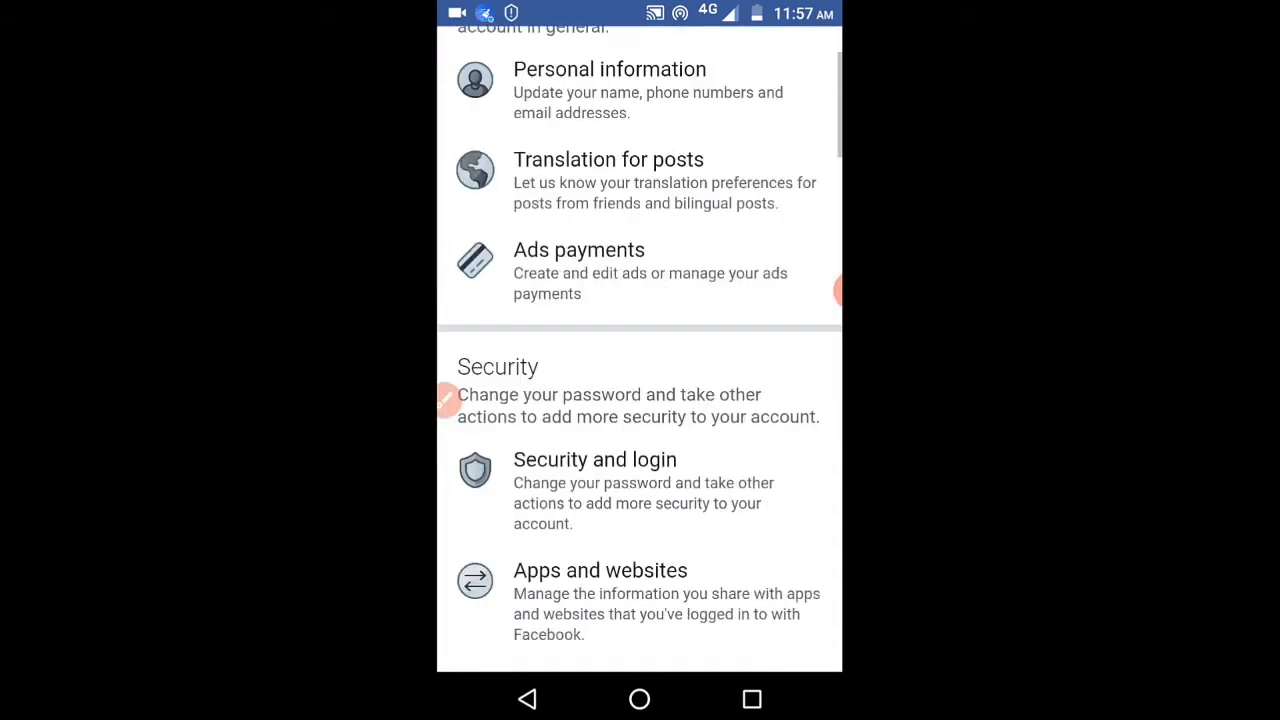
scroll("down", 3)
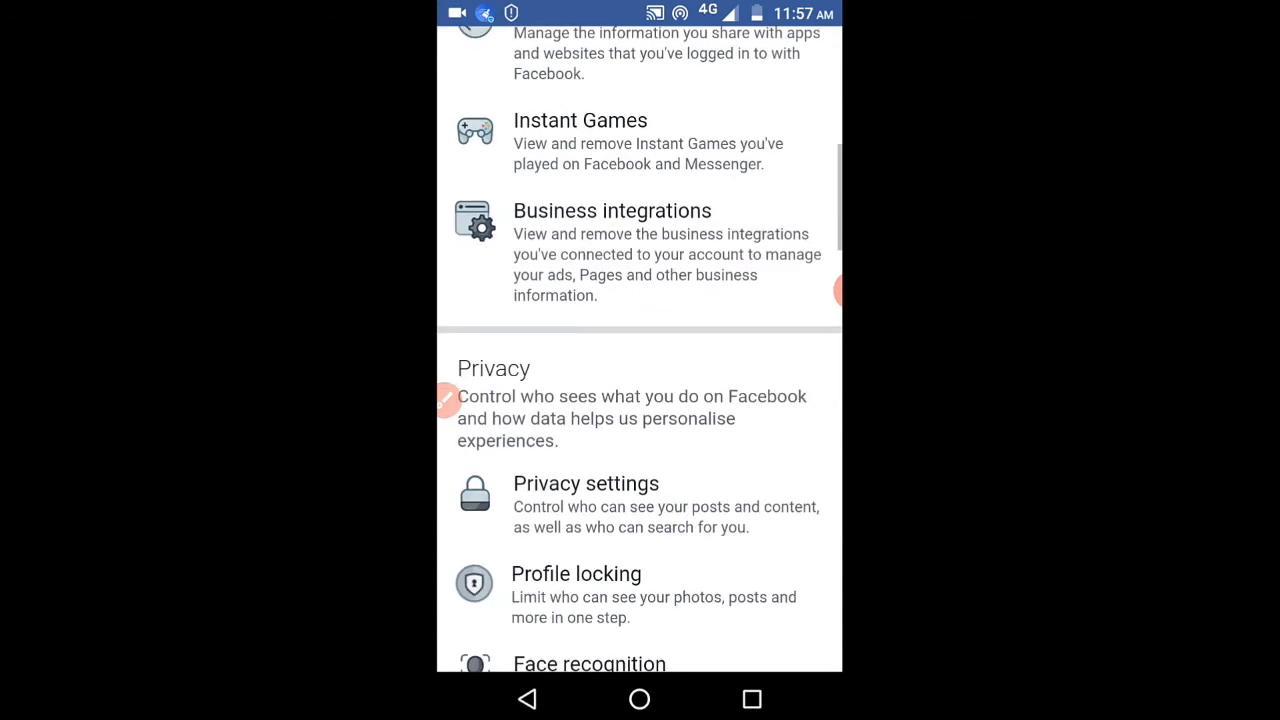
scroll("down", 3)
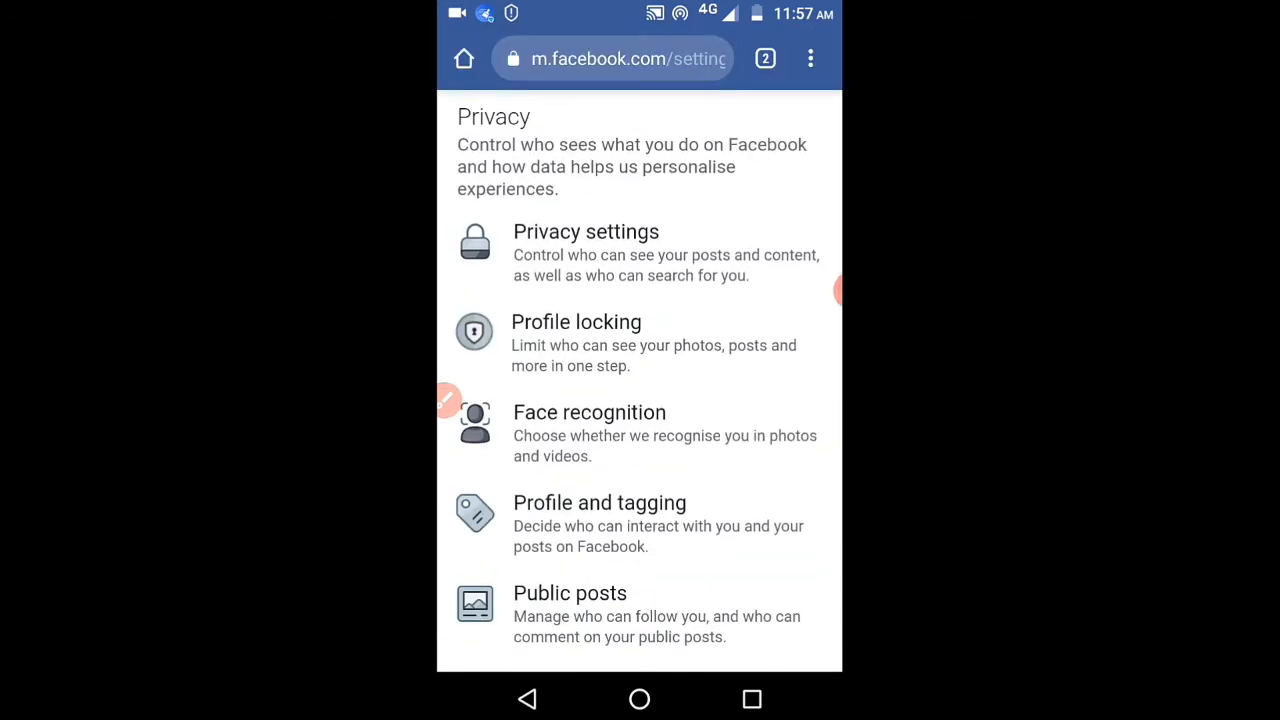
scroll("down", 3)
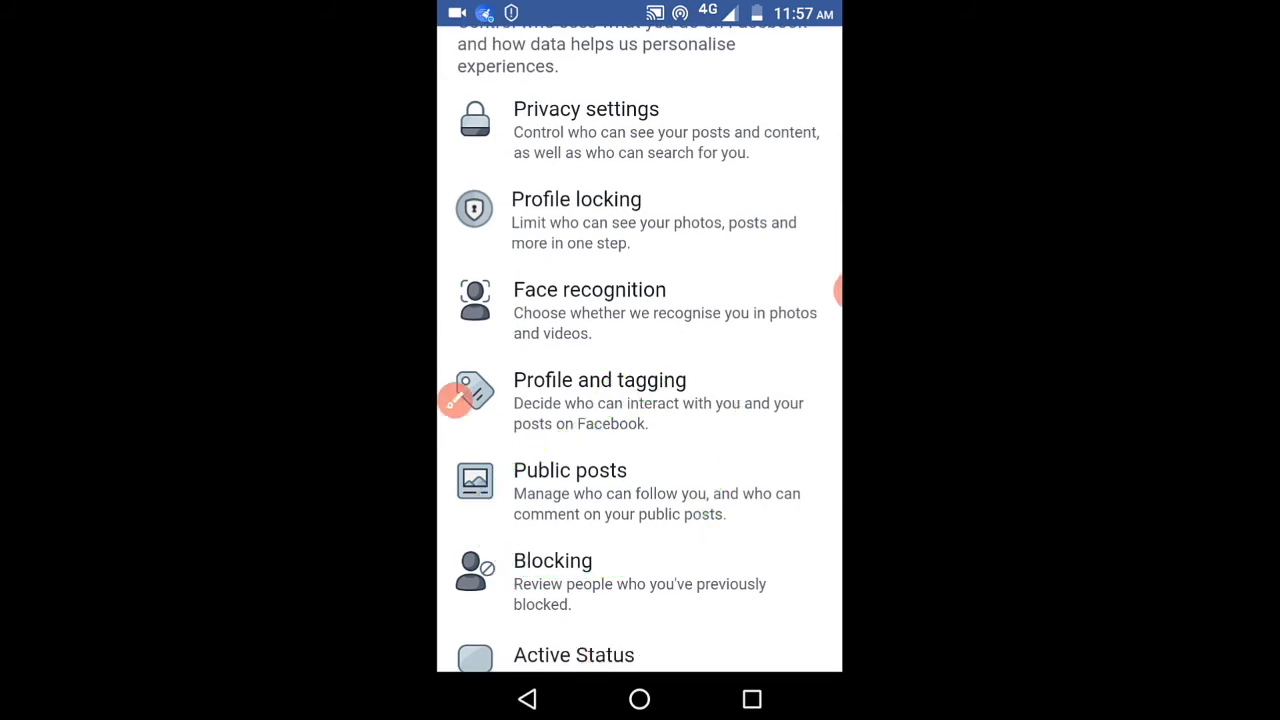
Set 'Who can see your followers on your timeline' to Only me in Public posts, then return to Privacy
left_click(570, 470)
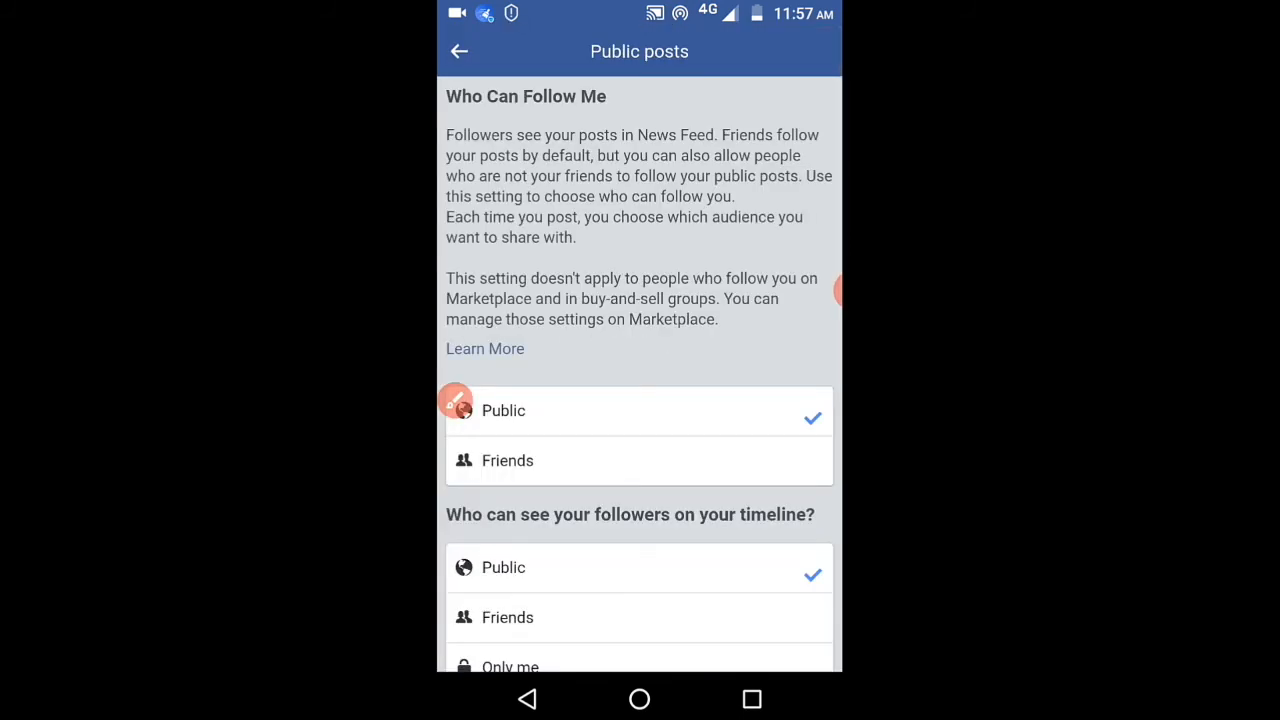
scroll("down", 3)
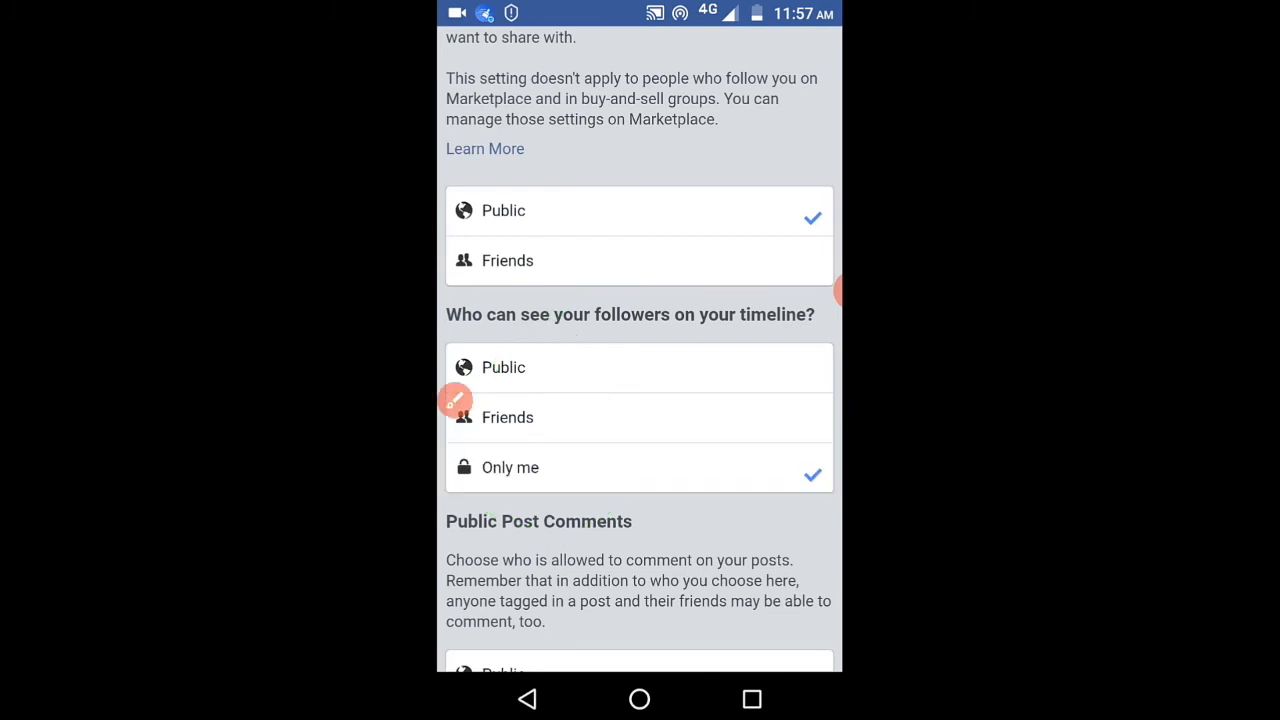
scroll("down", 3)
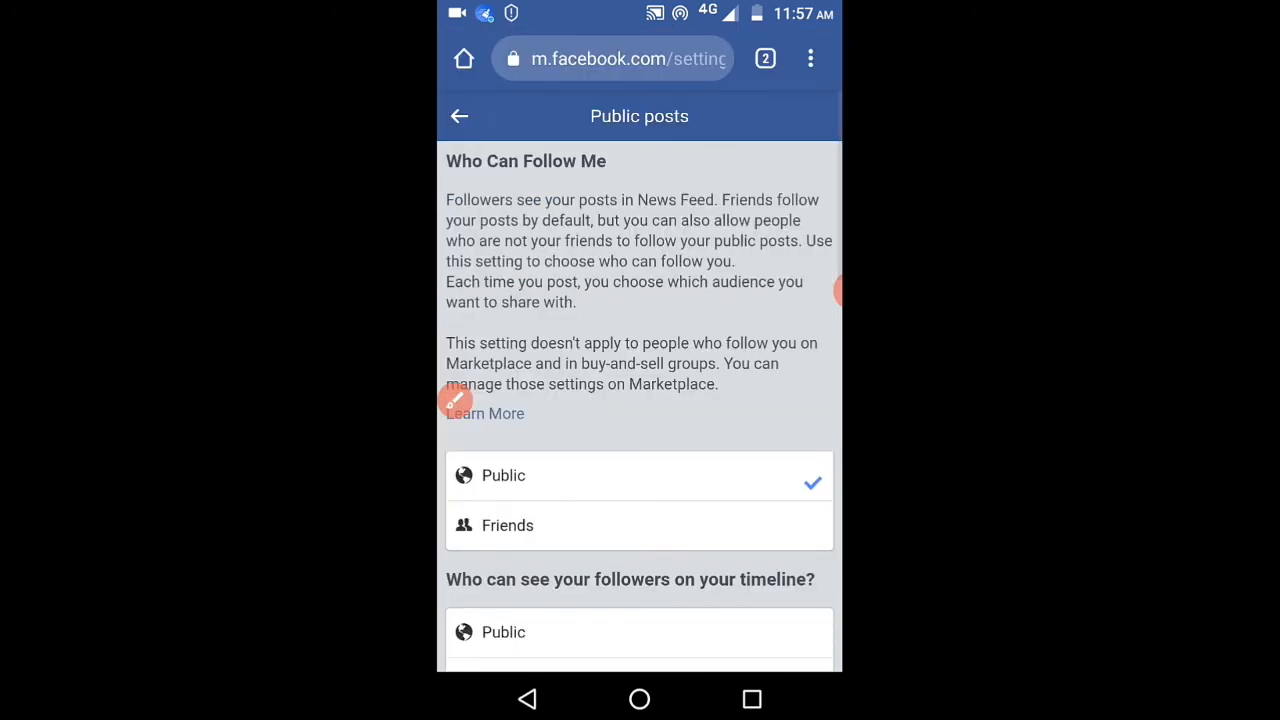
left_click(459, 116)
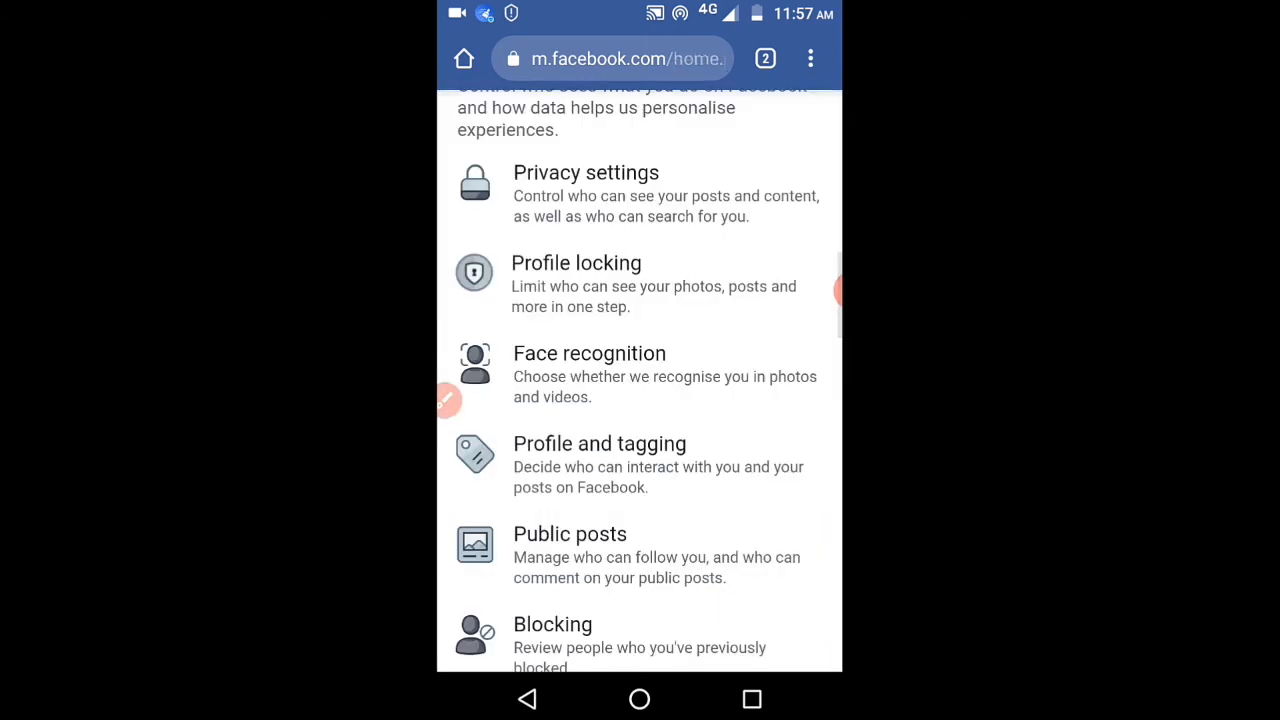